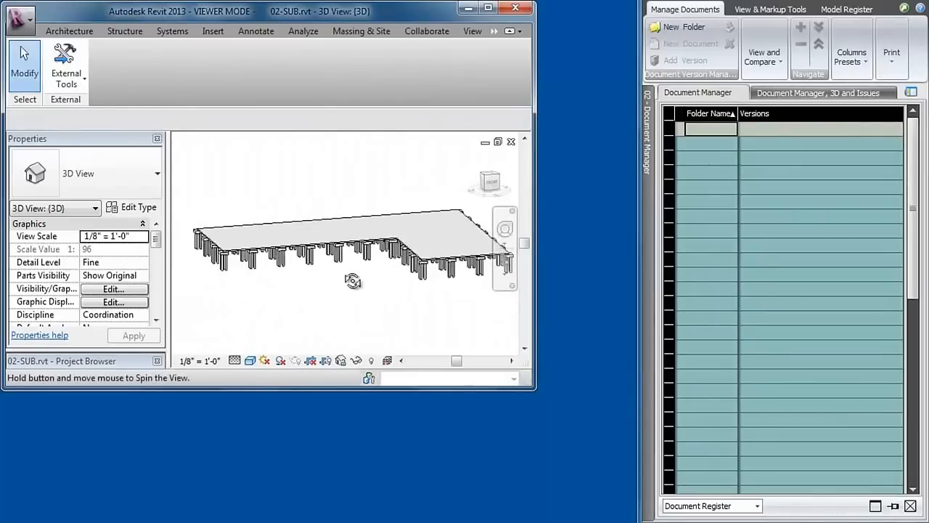
Publish the Revit 02-SUB foundation model to Vico Office as a new model, version V1.
drag(353, 281, 380, 289)
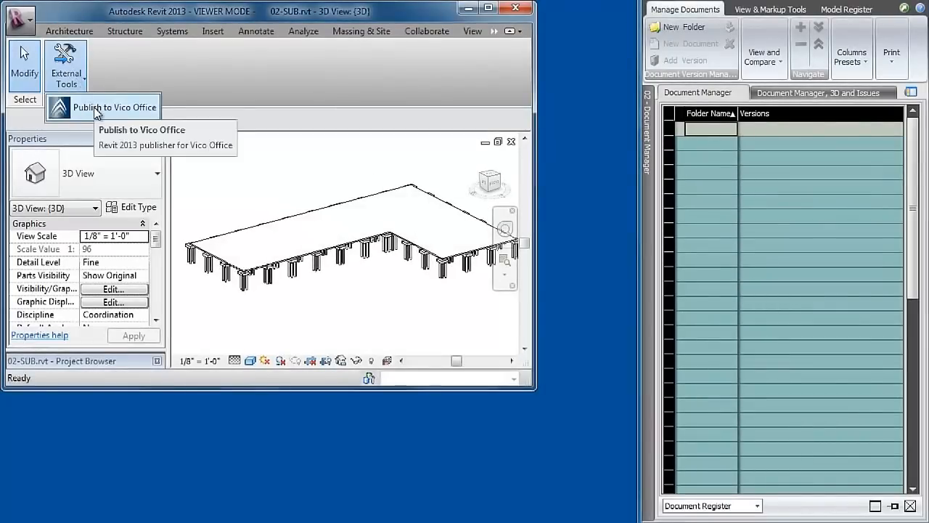
click(114, 106)
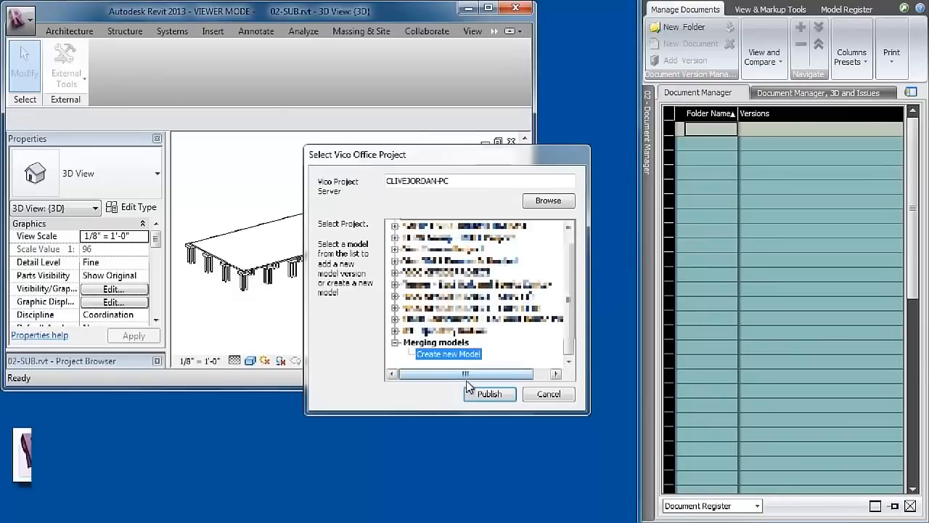
click(490, 394)
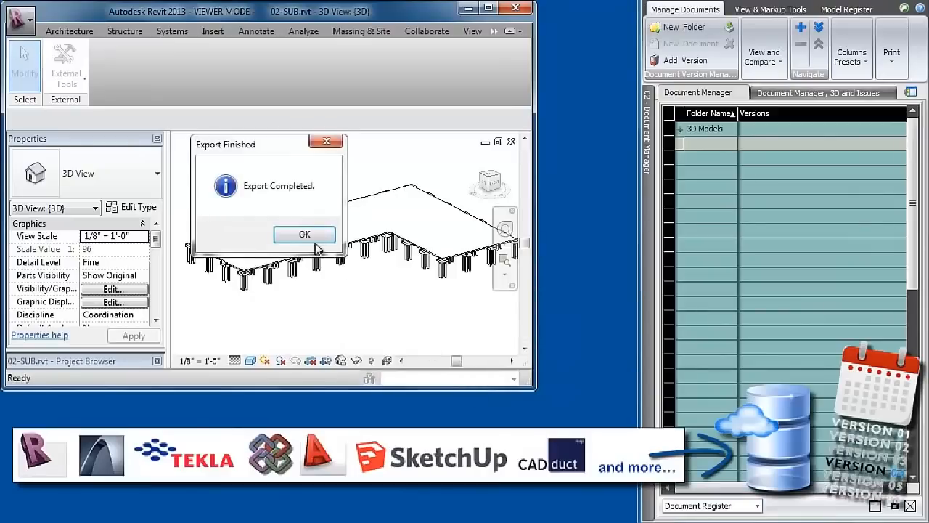
click(304, 234)
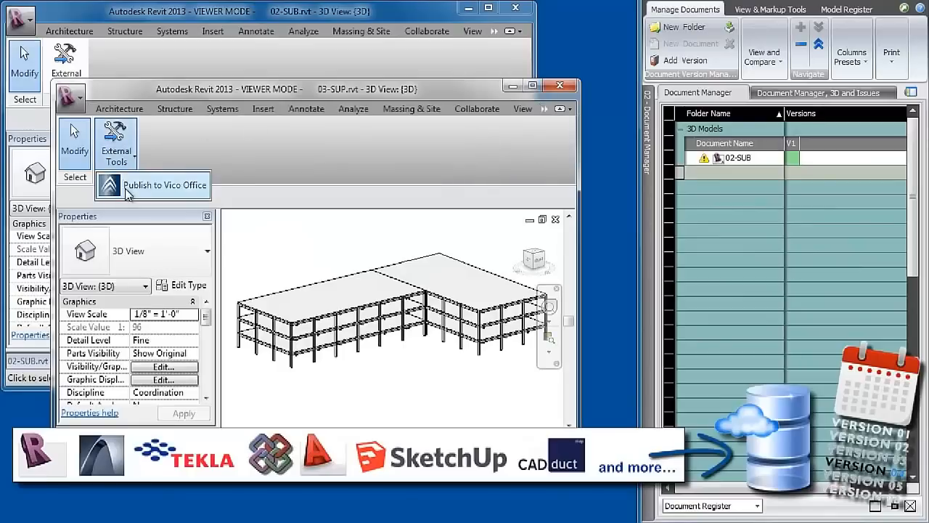
Publish the 03-SUP superstructure model to Vico Office as a new model.
click(153, 185)
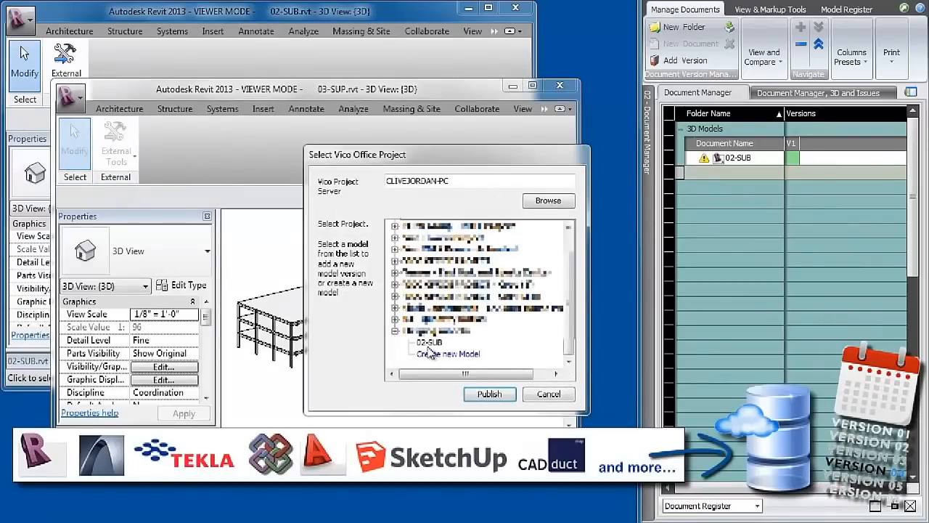
click(489, 393)
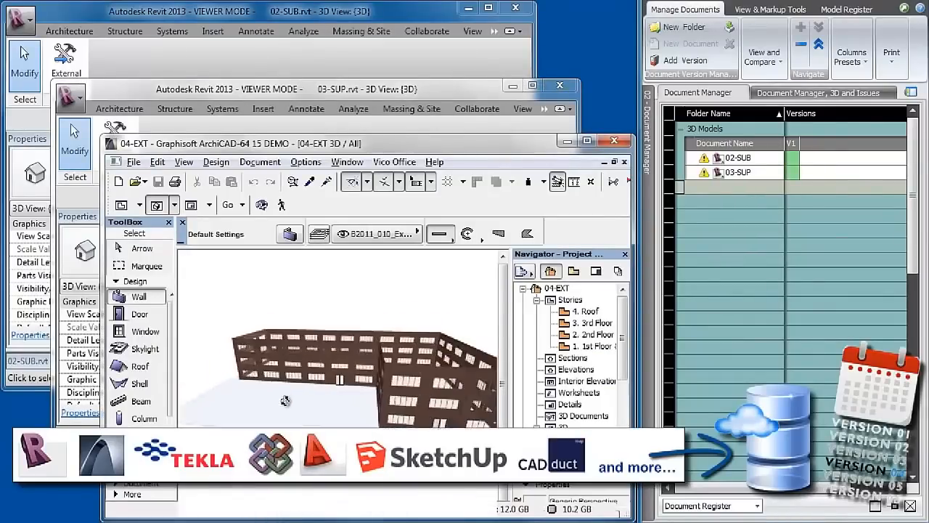
Publish the ArchiCAD 04-EXT exterior model to Vico Office as a new model.
click(394, 161)
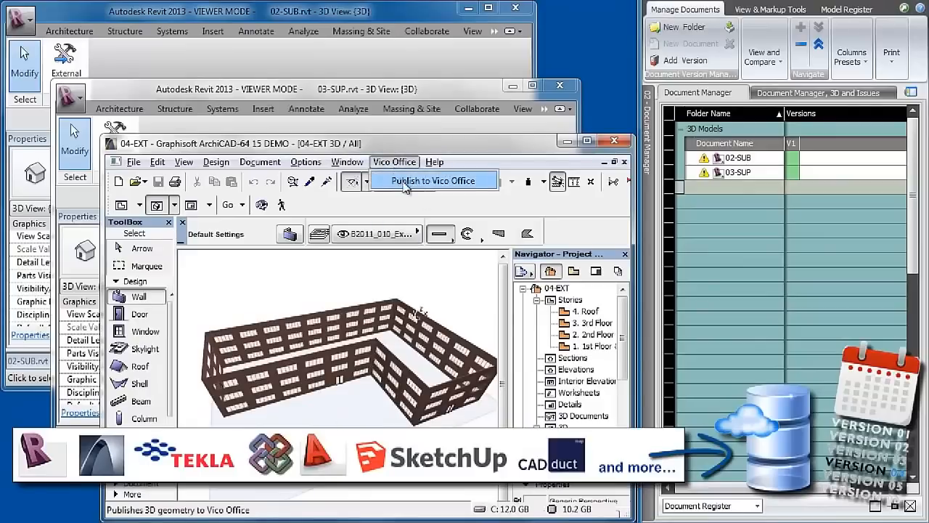
click(433, 180)
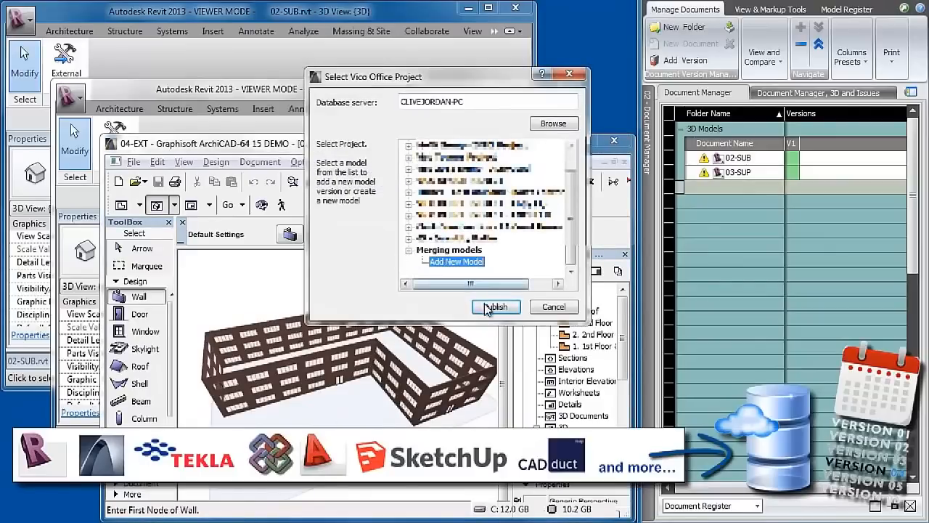
click(496, 306)
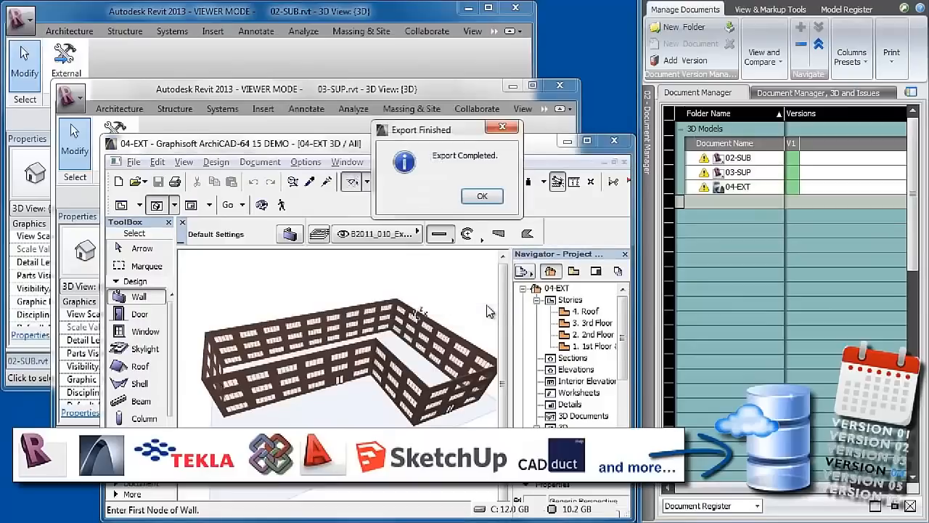
click(482, 196)
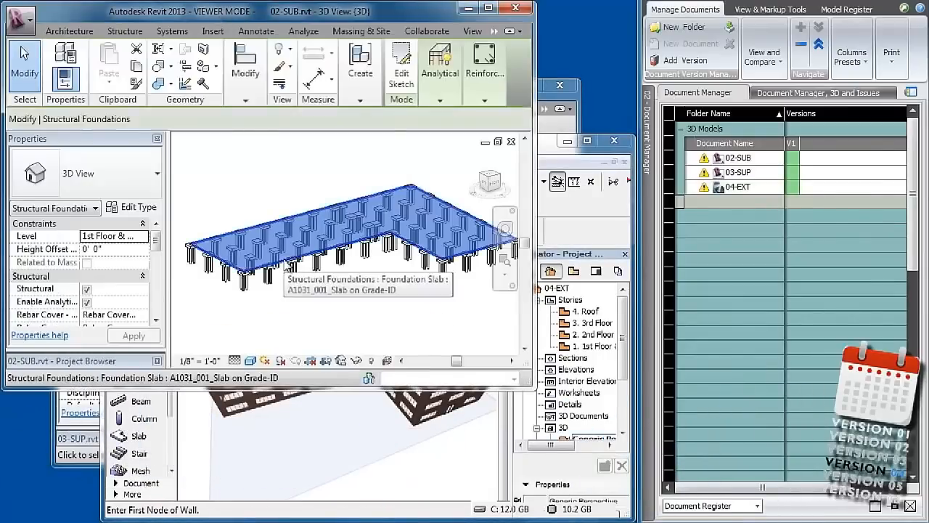
Revise the 02-SUB foundation slab and republish it to existing 02-SUB as version V2.
click(401, 65)
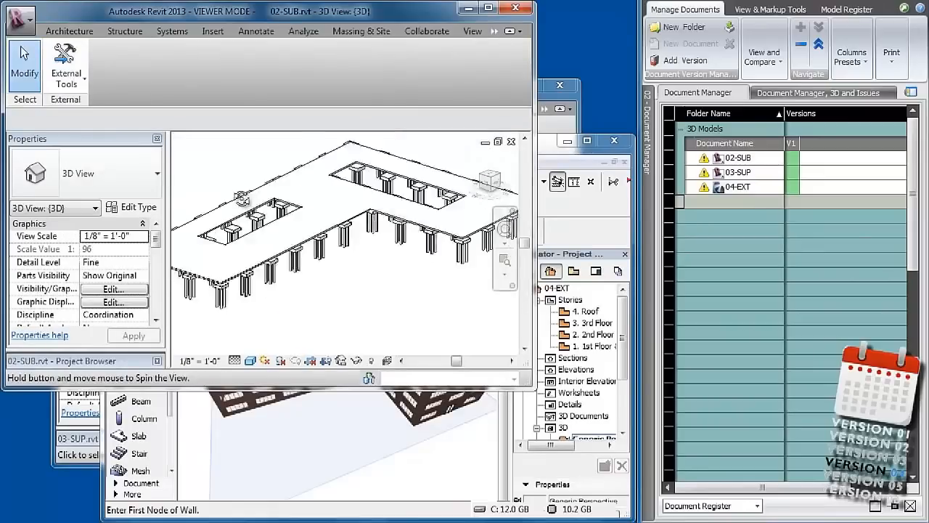
click(402, 155)
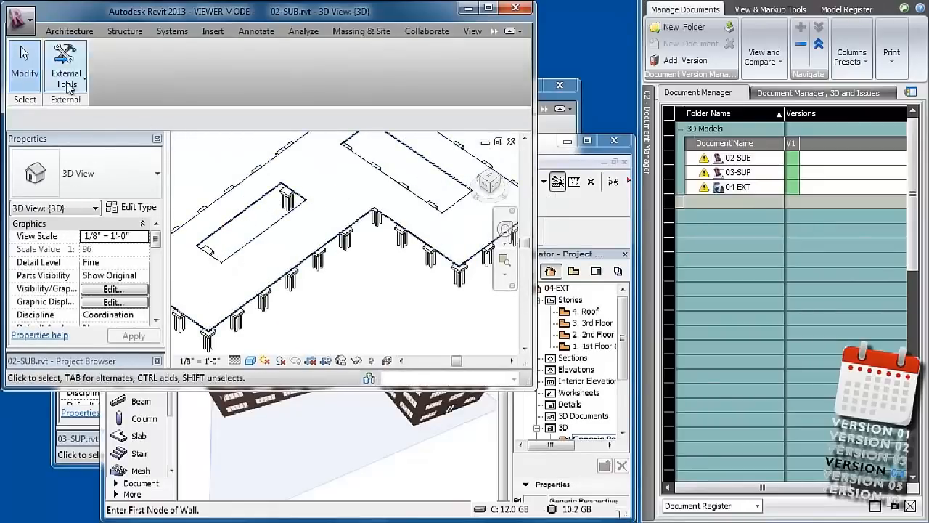
click(65, 69)
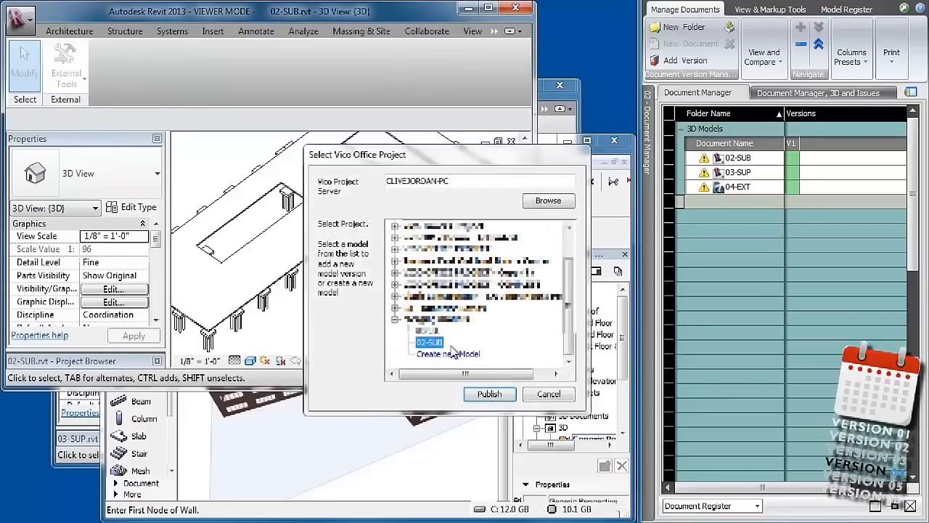
click(490, 394)
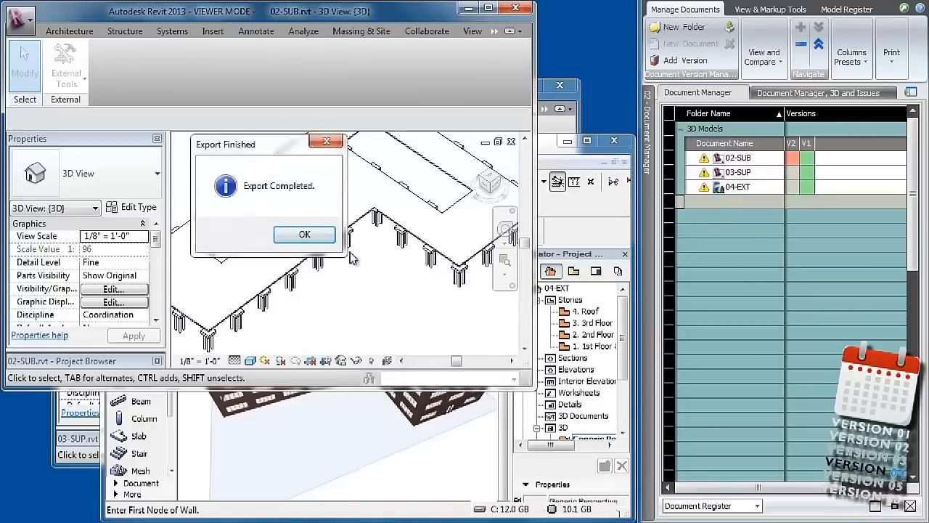
click(304, 234)
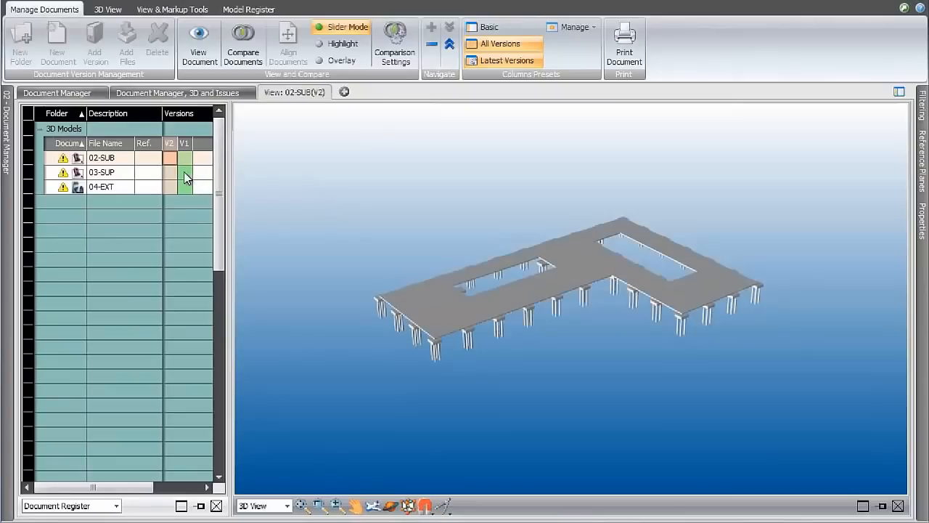
Add the 03-SUP and other V1 models to the 02-SUB version 2 3D view.
click(185, 172)
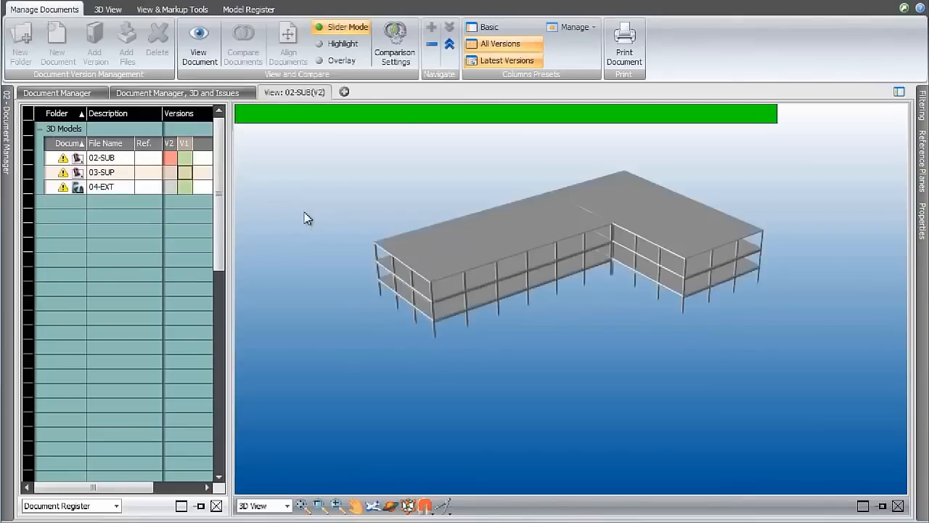
click(102, 172)
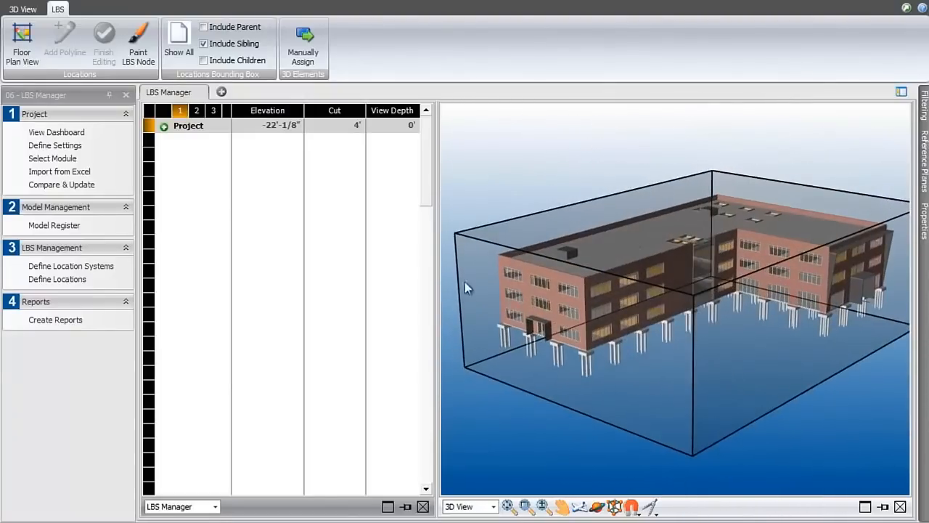
Expand Project to review the ROOF, L3, L2, L1 and FND levels, then right-click FND.
click(165, 125)
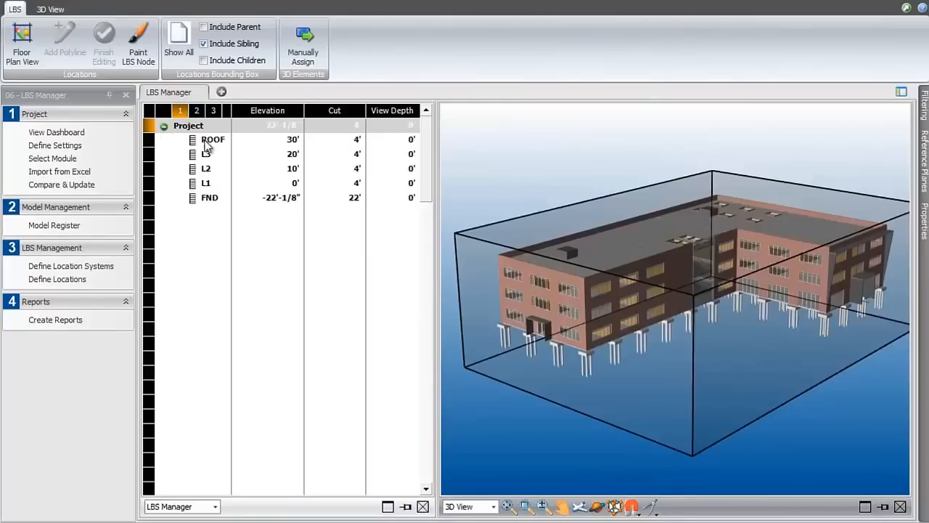
click(196, 111)
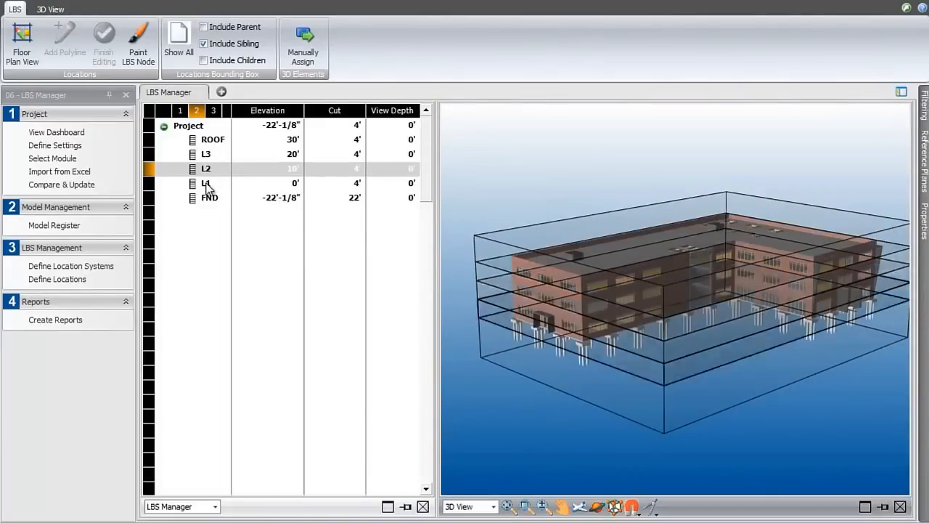
right_click(210, 197)
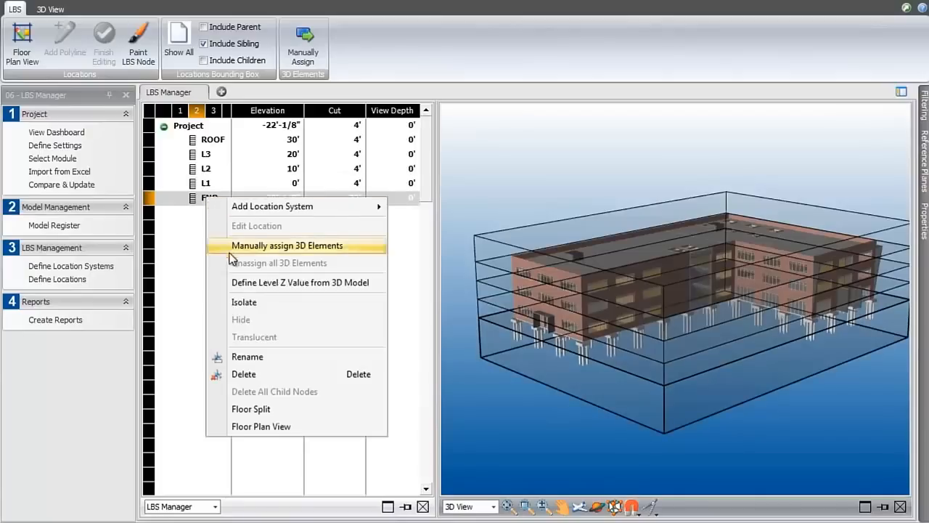
Choose Manually assign 3D Elements for the FND level.
click(286, 244)
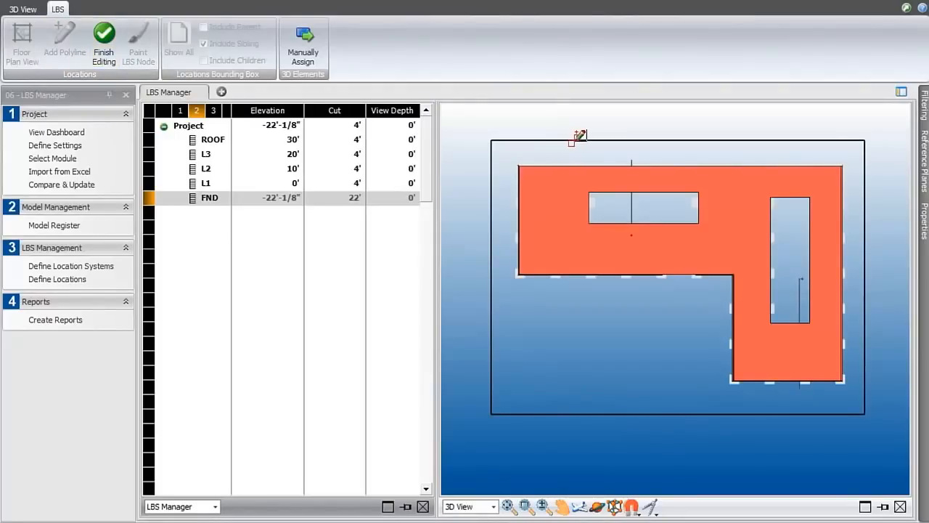
mouse_move(588, 414)
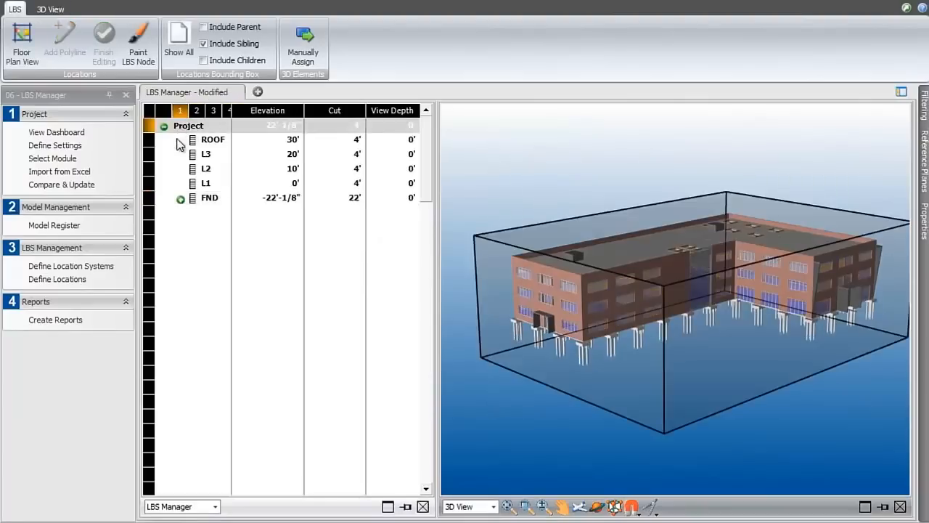
Expand FND to show zones Z1–Z4, isolate their boxes, and go to Manage Takeoff.
click(180, 198)
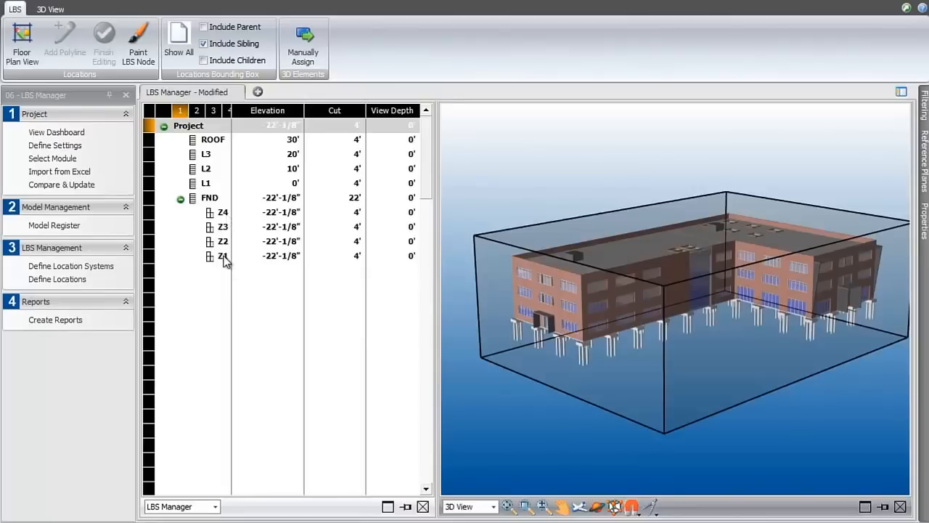
right_click(221, 256)
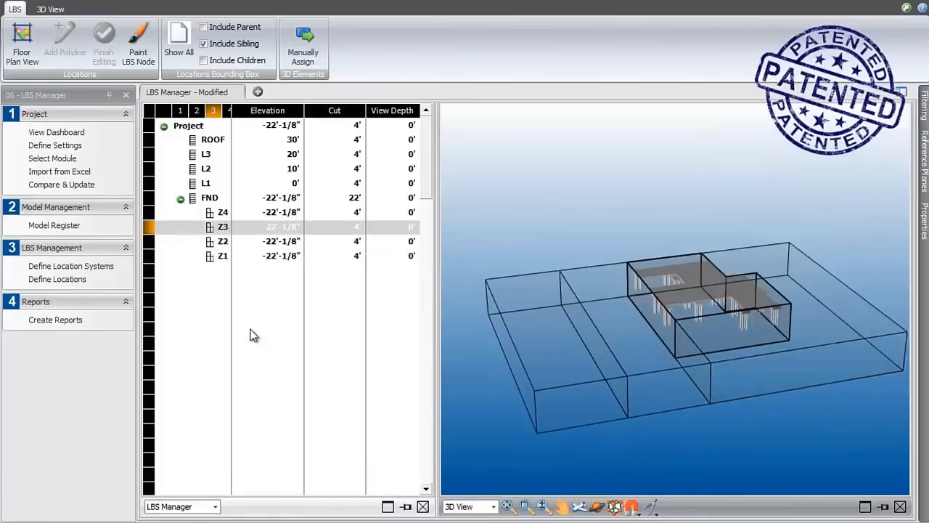
click(44, 96)
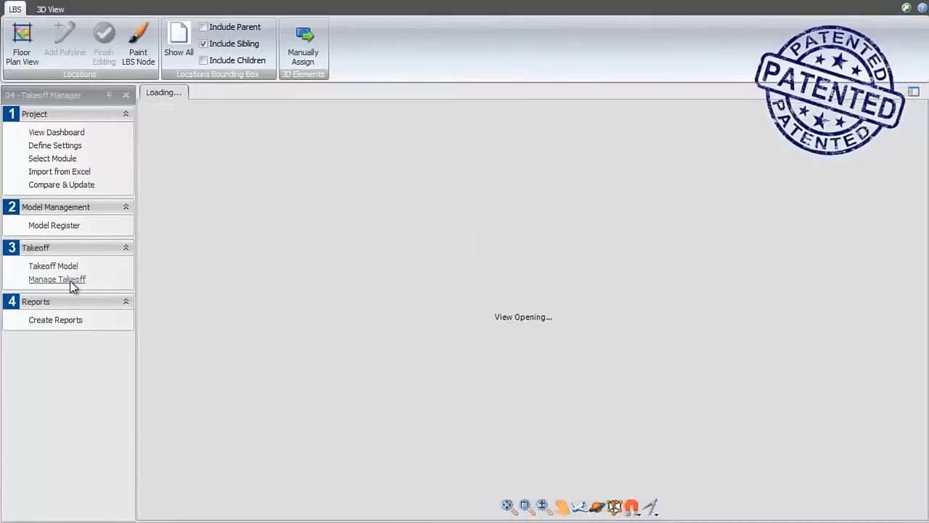
Expand the first slab takeoff item and check its Edge Surface Area per FND zone.
click(57, 279)
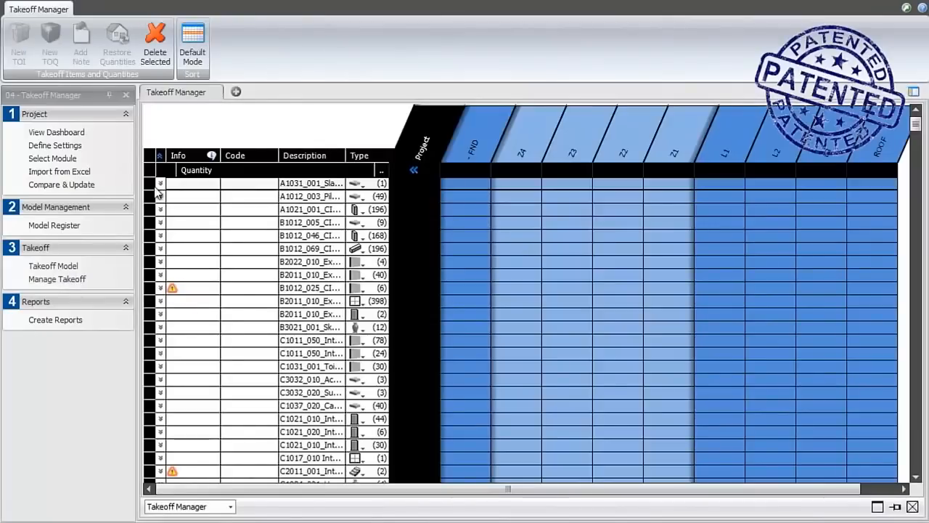
click(159, 183)
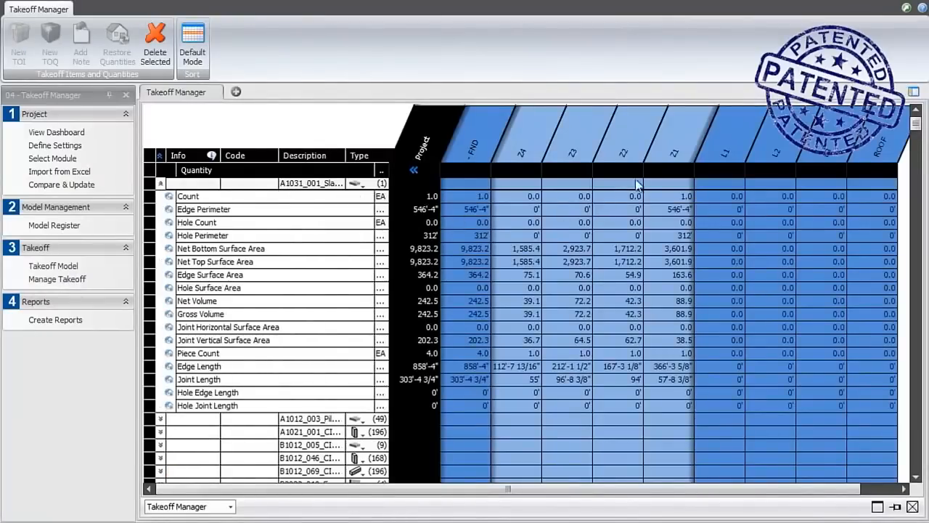
mouse_move(526, 161)
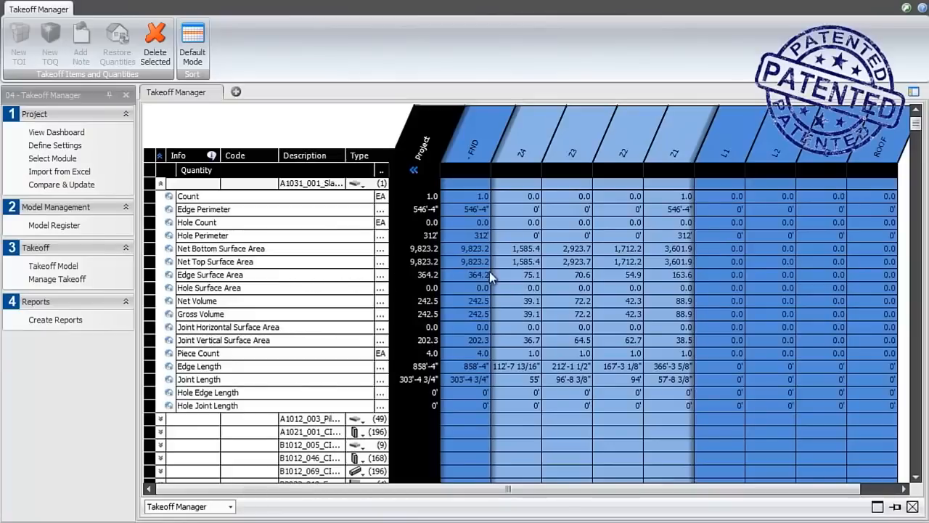
click(516, 275)
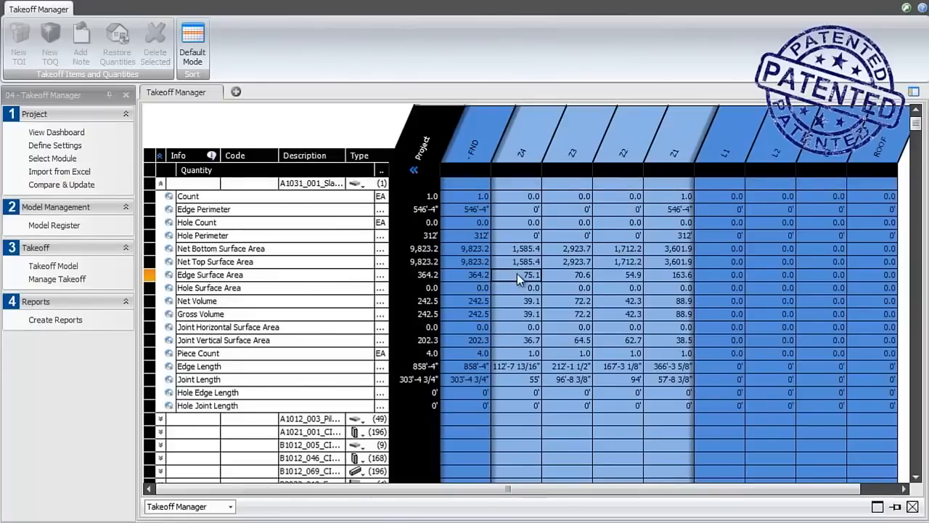
mouse_move(530, 332)
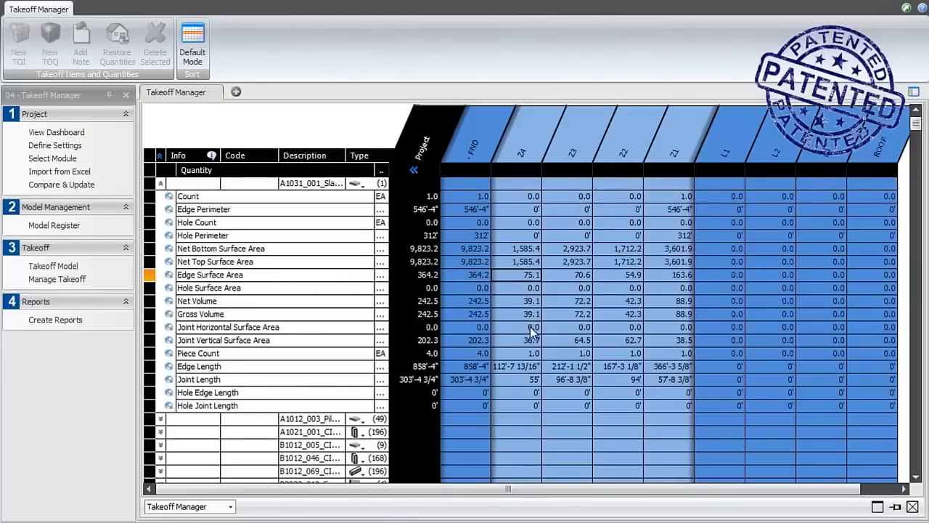
click(517, 340)
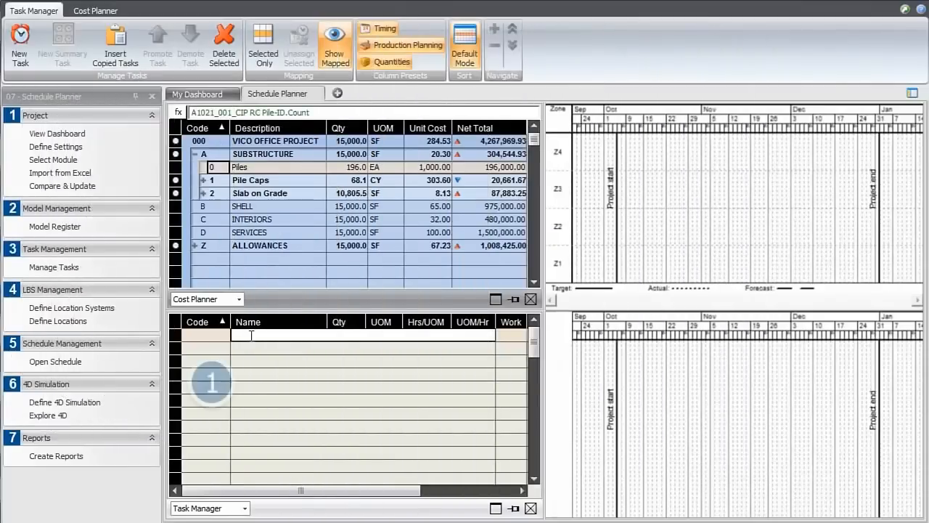
Name the new task 'Drill and cast piles' and link the Piles cost item to it.
text(Drill and cast piles)
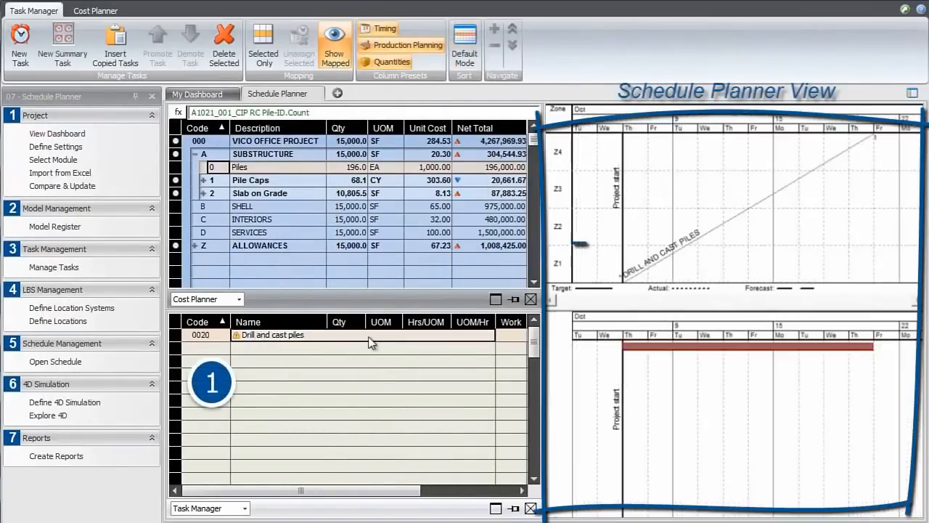
click(270, 334)
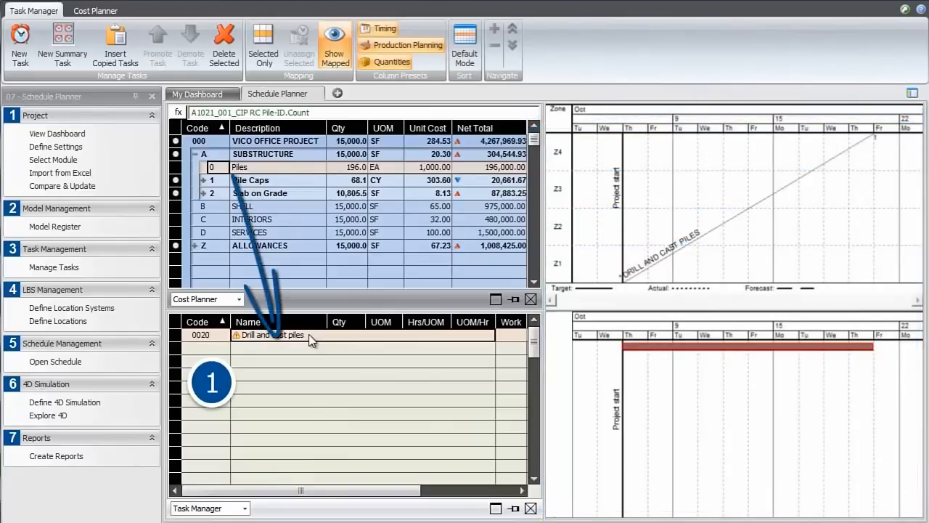
click(96, 10)
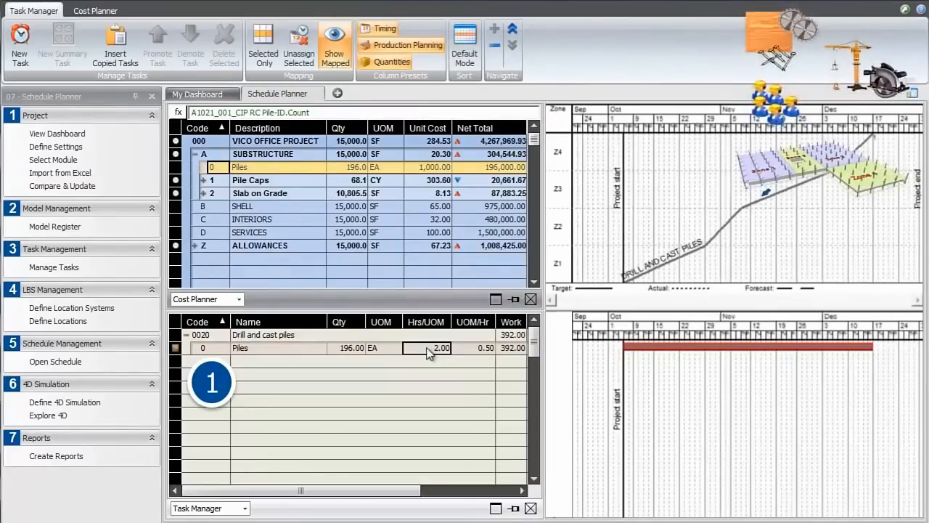
mouse_move(645, 426)
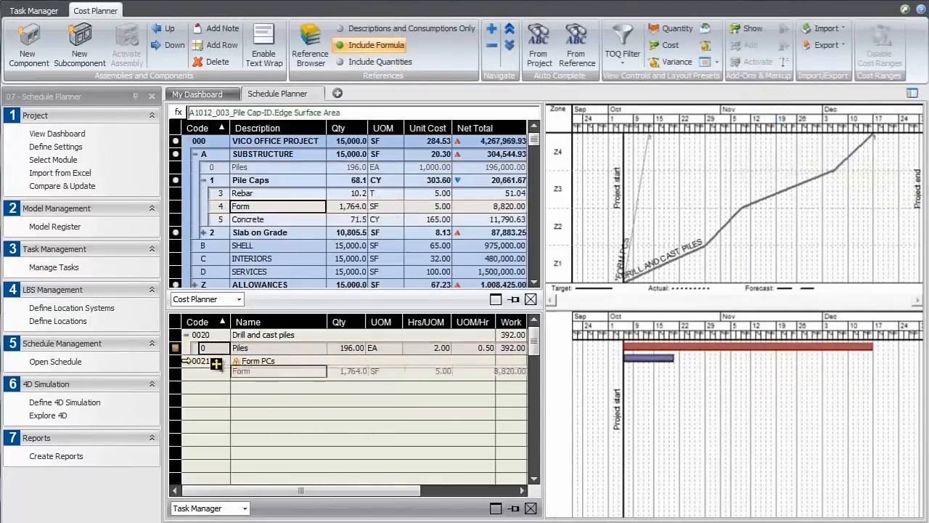
Add the Rebar PCs task and edit the formwork carpenter production rate.
text(Rebar PCs)
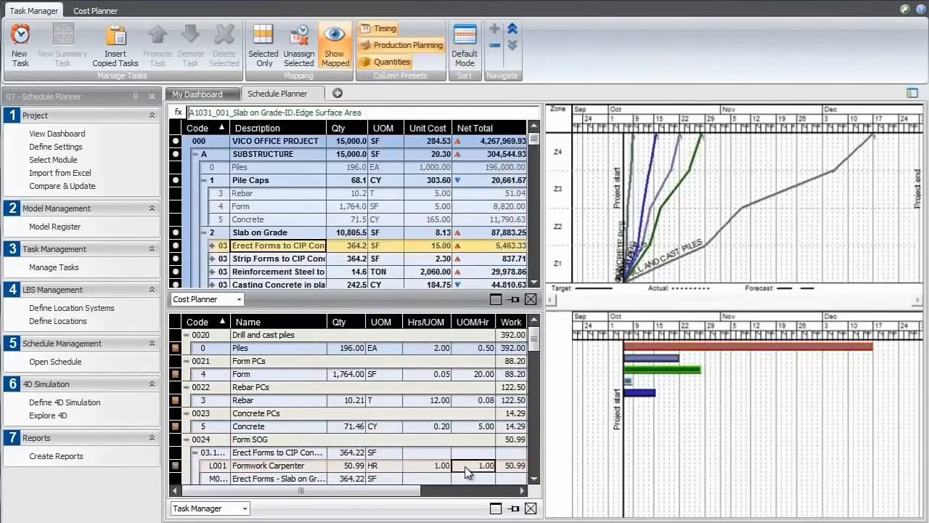
click(95, 10)
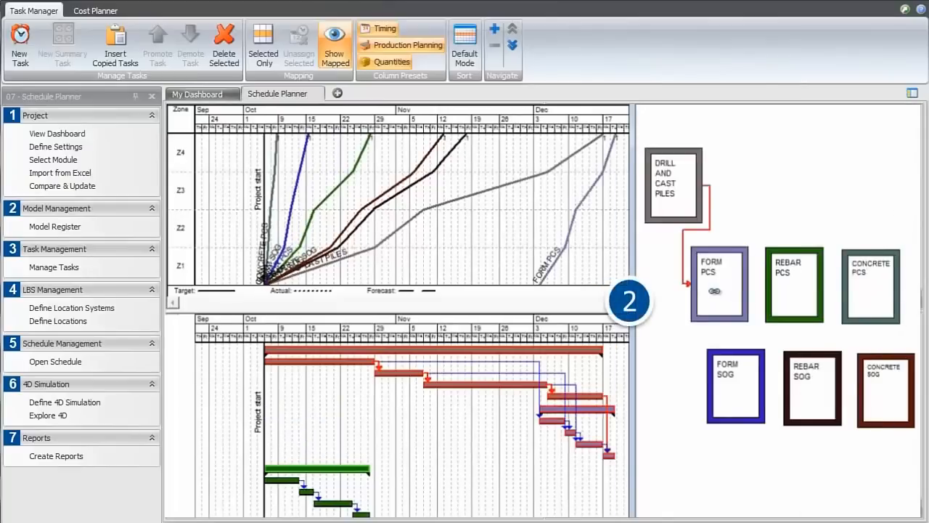
Chain the new tasks after Drill and cast piles and review the Gantt by location.
click(794, 283)
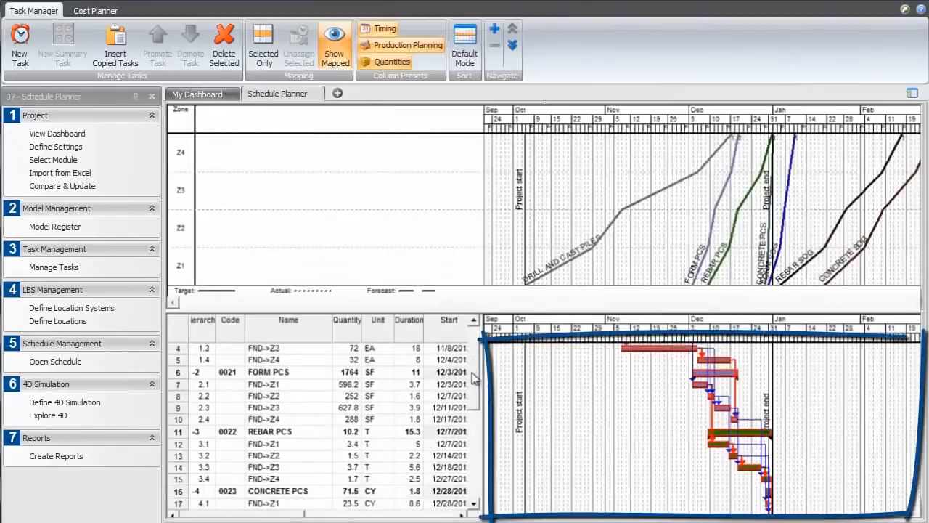
scroll(down, 3)
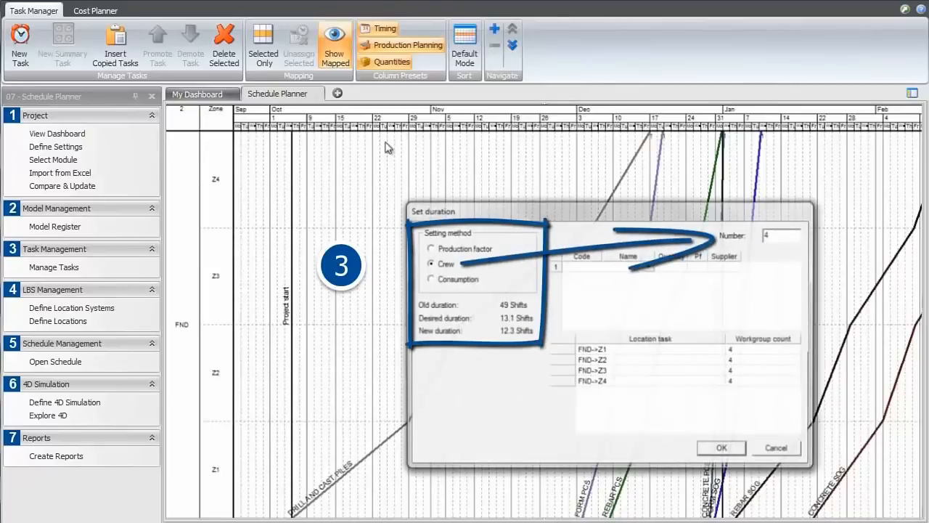
Apply crew-based durations of 3 crews per resource, including the concrete pourer crew.
click(721, 447)
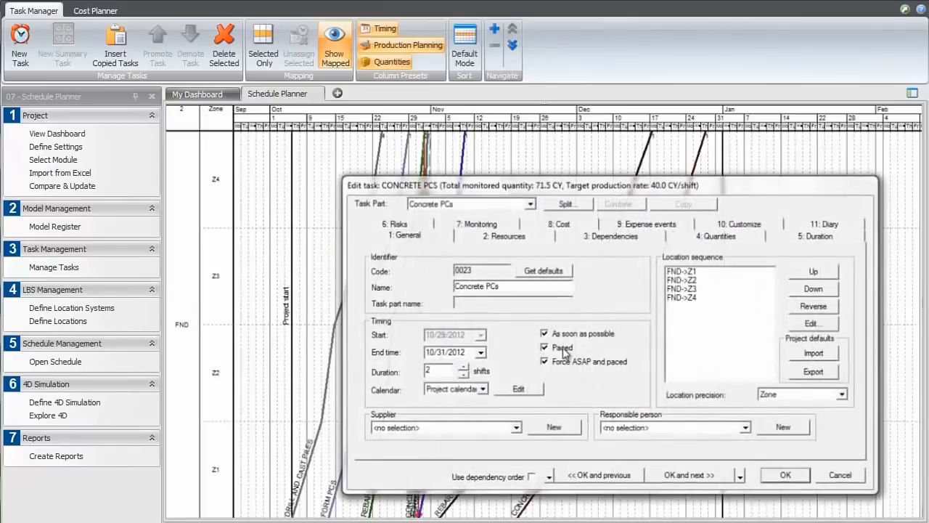
click(784, 475)
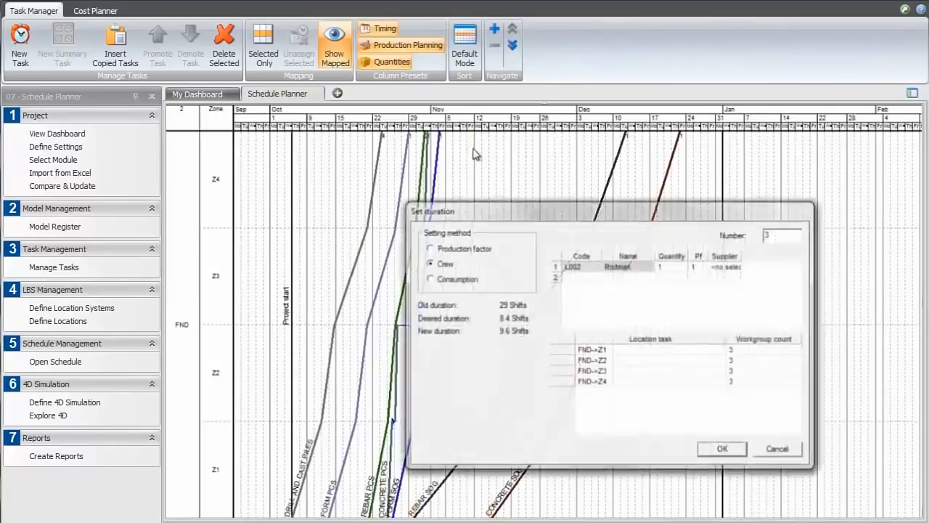
click(722, 448)
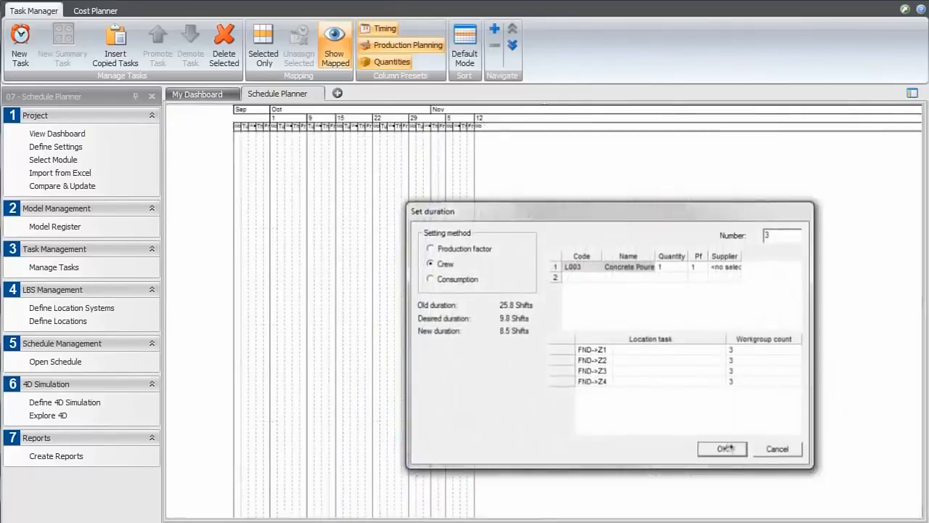
click(723, 448)
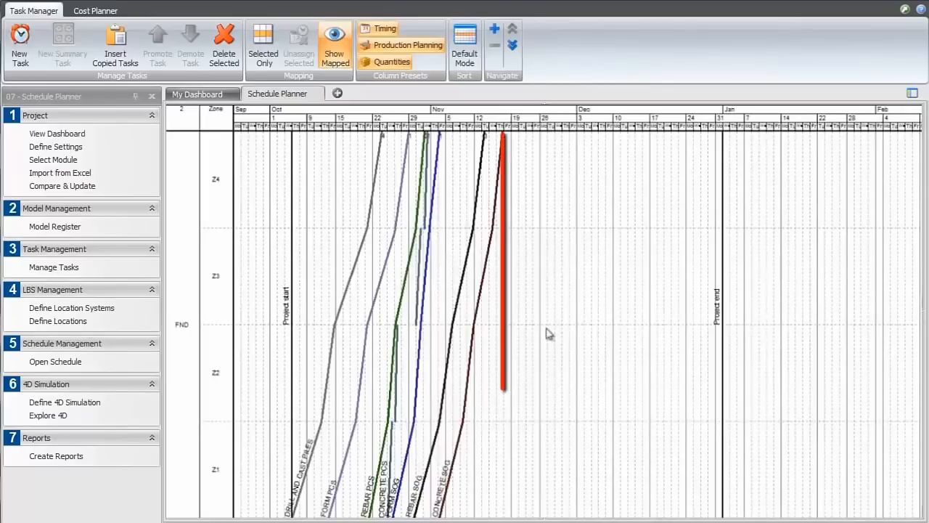
Stack the Flowline, Gantt Chart, Resource Graph and Cash Flow panes together.
right_click(549, 333)
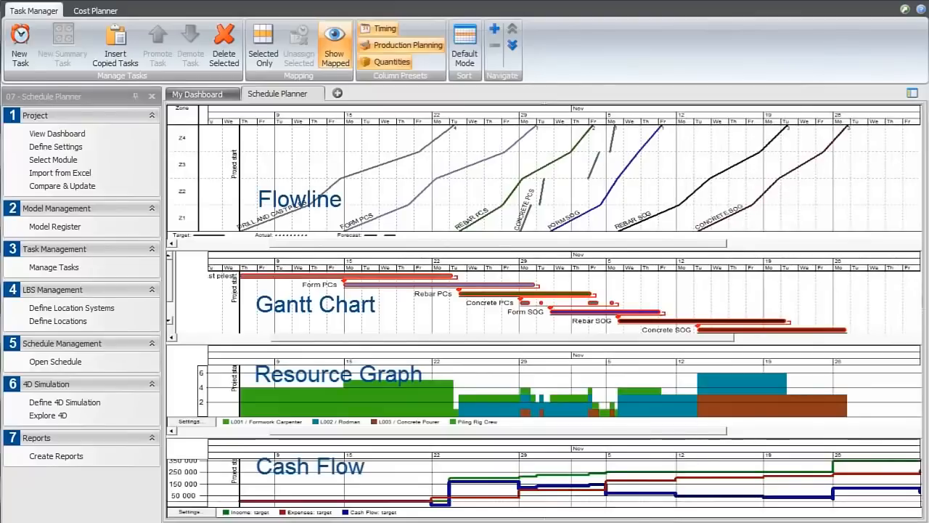
Play the 4D foundation simulation and pause it at 11/2/2012.
click(48, 415)
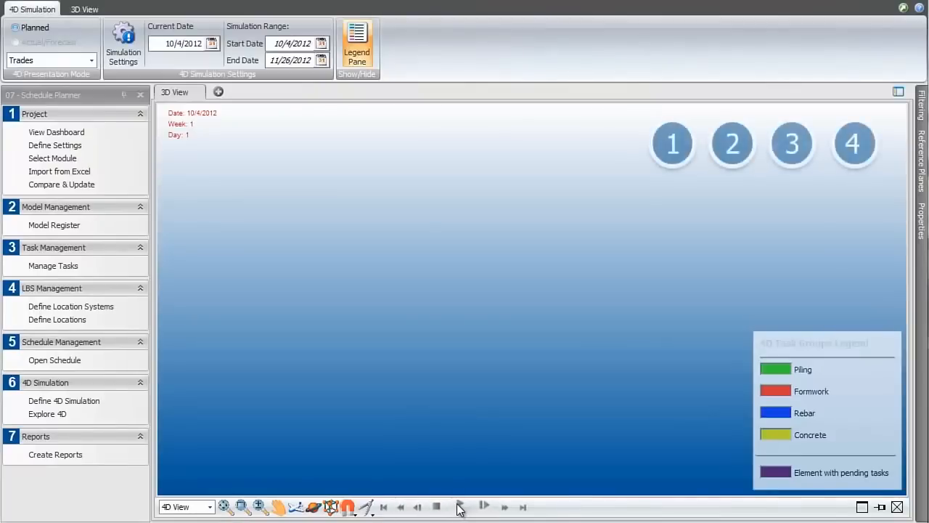
click(483, 506)
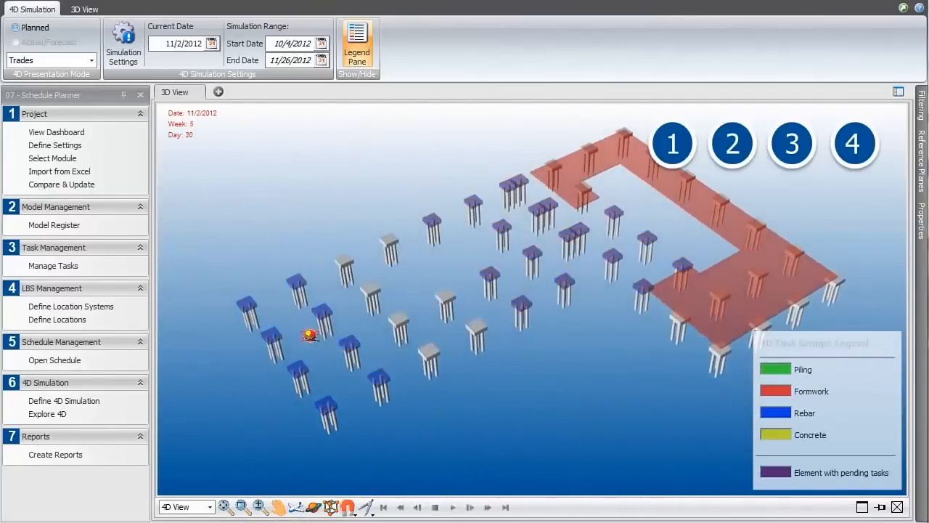
click(469, 507)
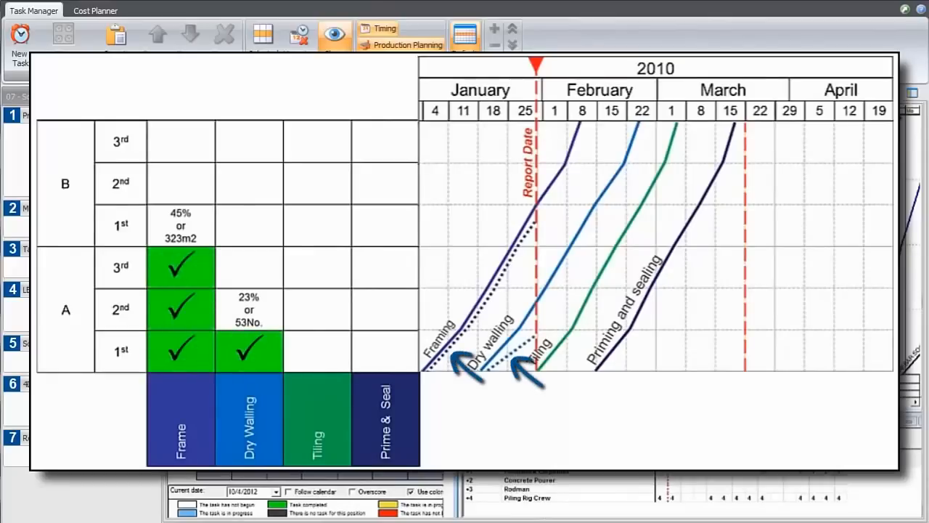
Show dashed forecast lines with Behind, Late and Delay alarms on the flowline diagram.
click(180, 225)
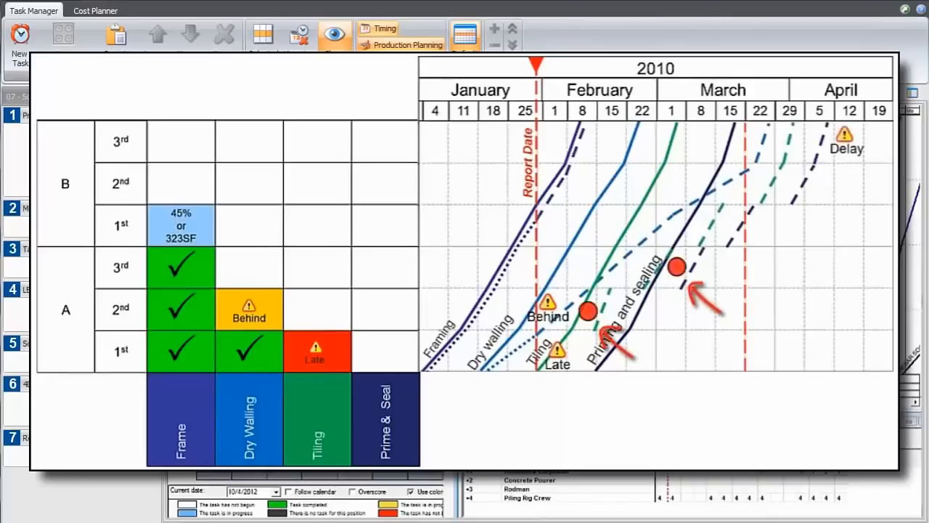
drag(740, 108, 864, 247)
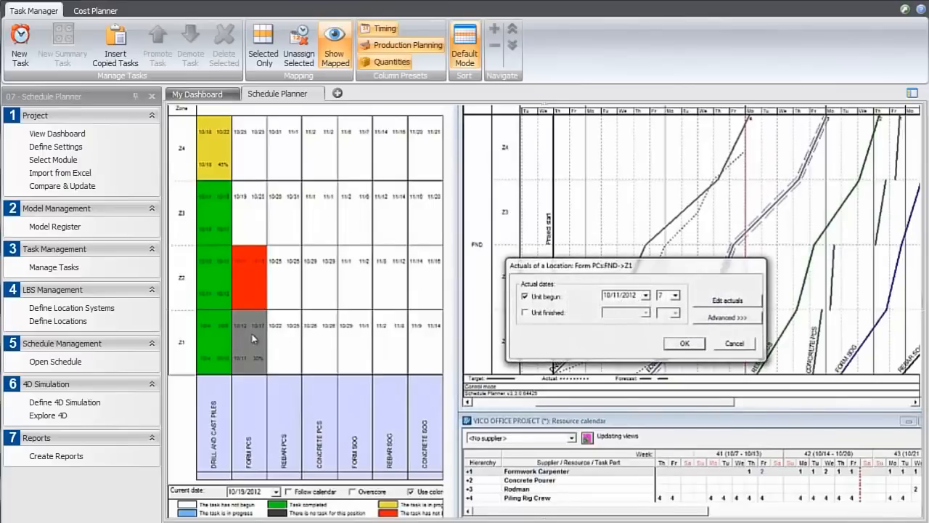
mouse_move(690, 332)
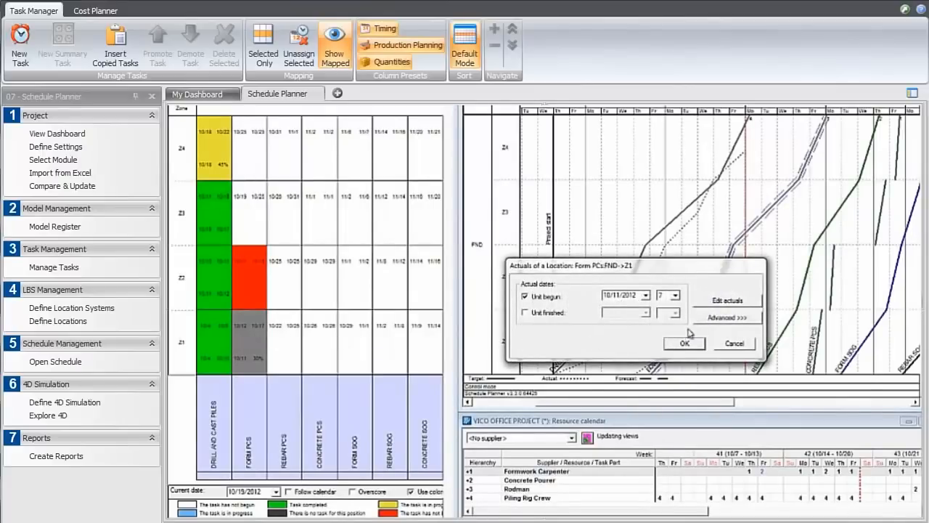
Record 10/19/2012 as the actual finish for Form PCs in FND->Z1.
click(650, 295)
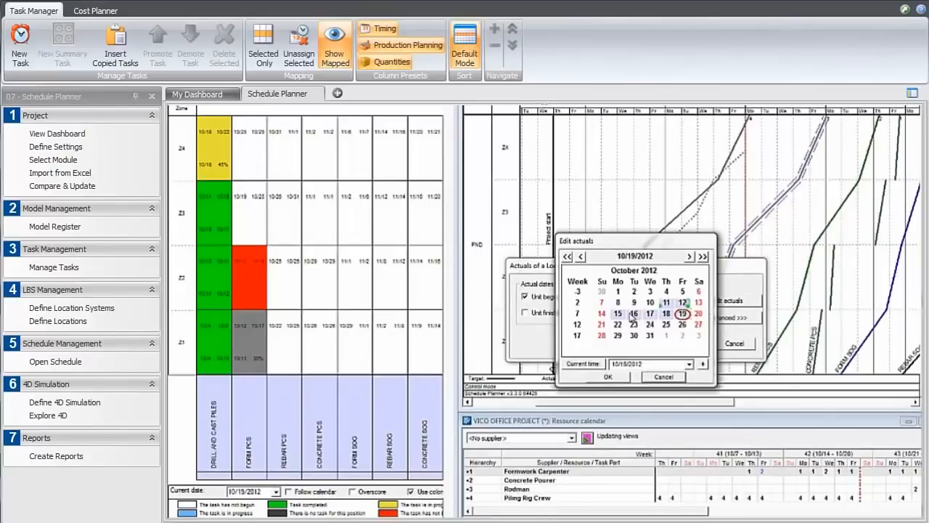
click(682, 313)
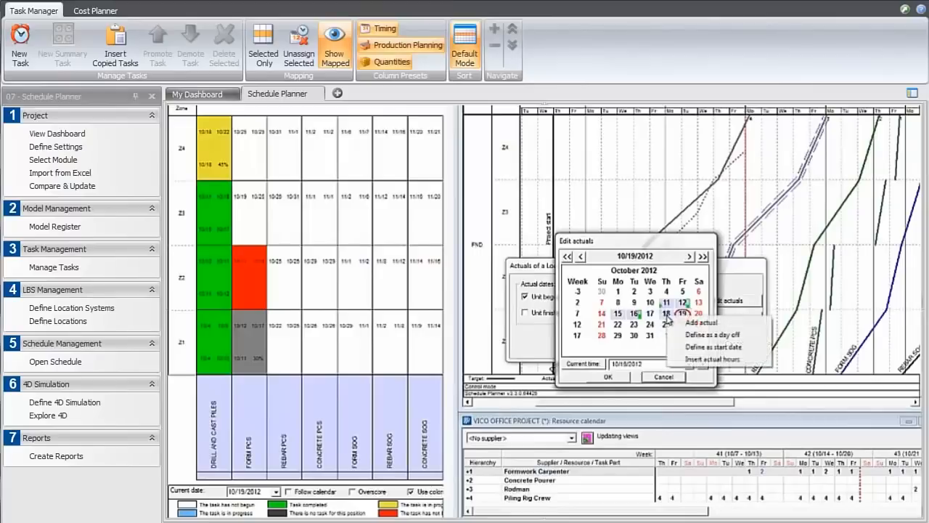
click(701, 322)
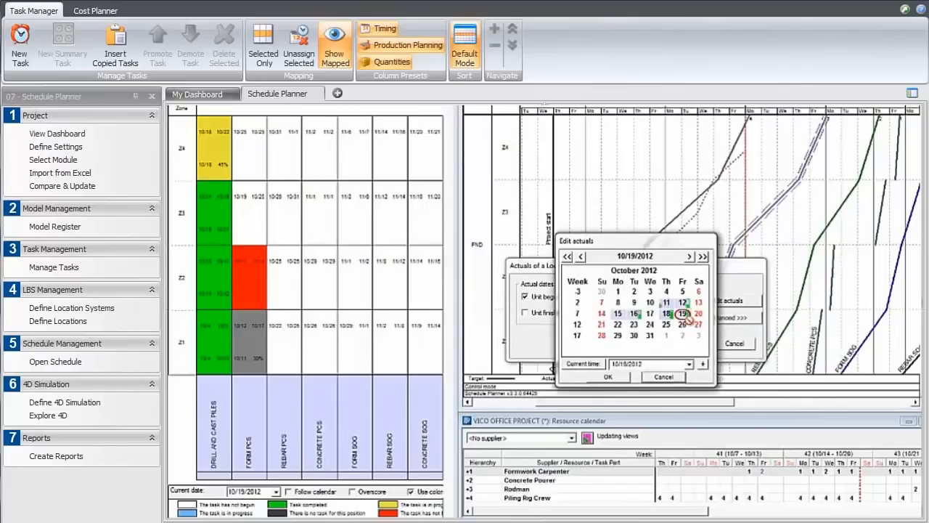
click(609, 376)
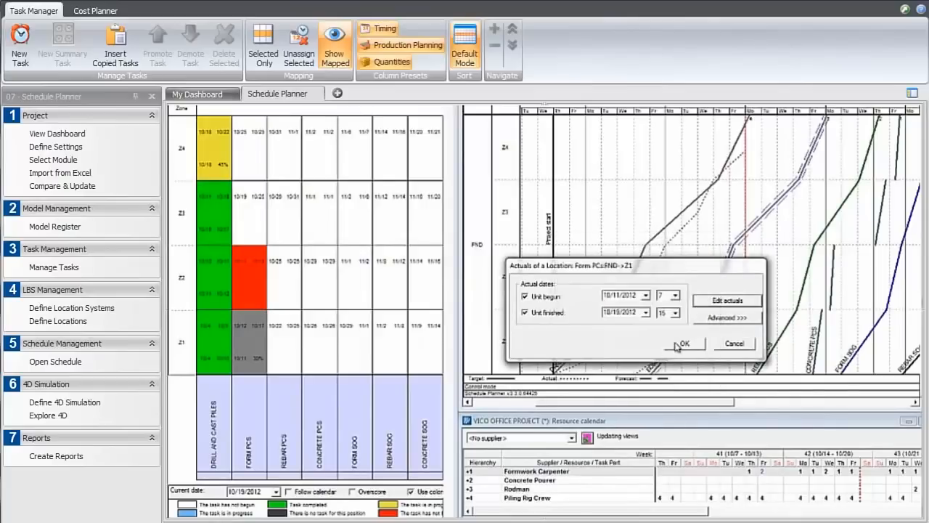
Apply the Z1 actual dates so Form PCs shows completed with red alarm dots.
click(681, 344)
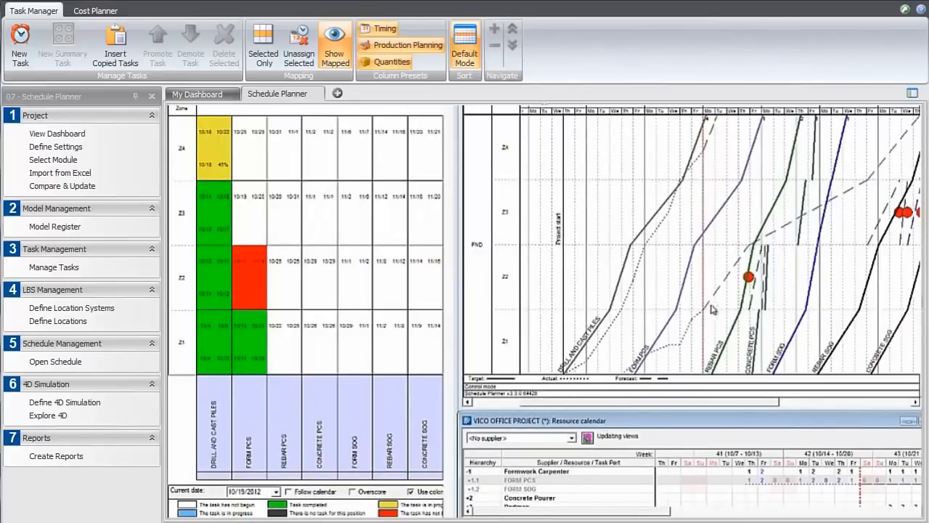
Show the Form PCs control plan crew resources for zones Z2, Z3 and Z4.
right_click(749, 277)
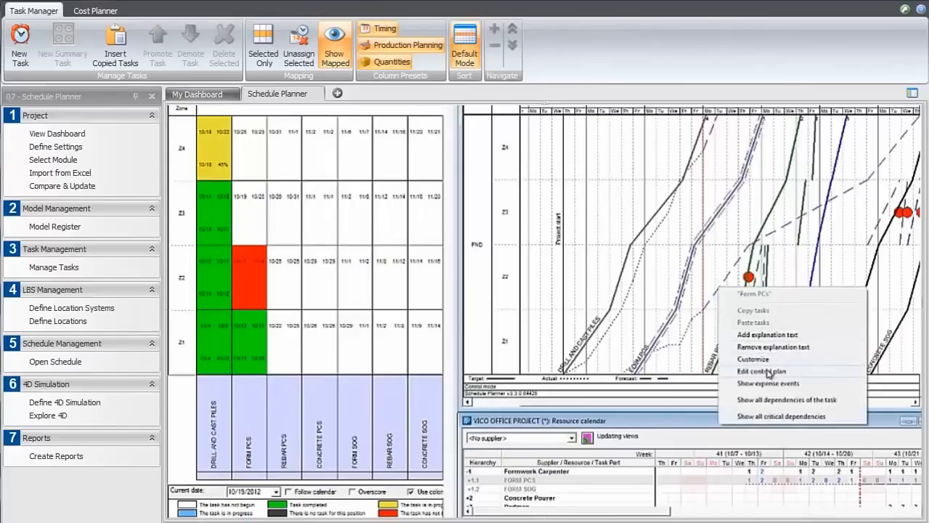
click(761, 371)
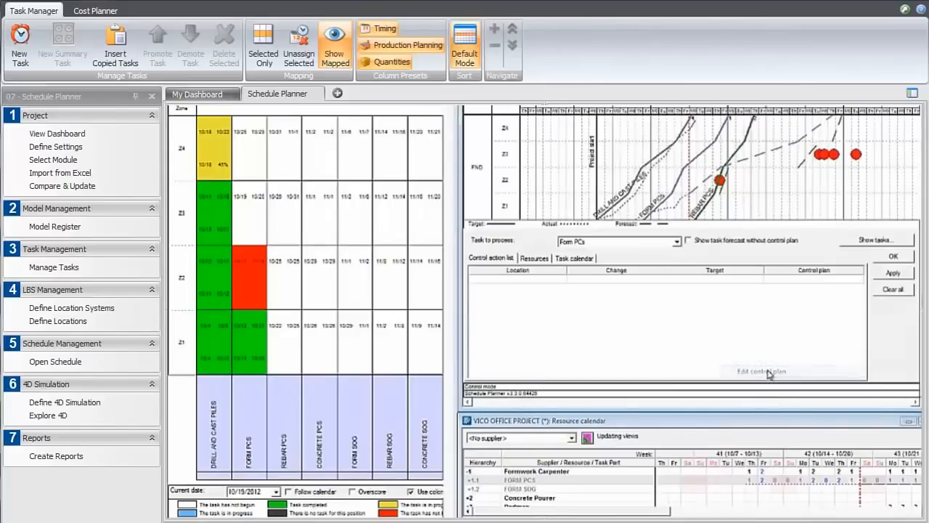
click(533, 257)
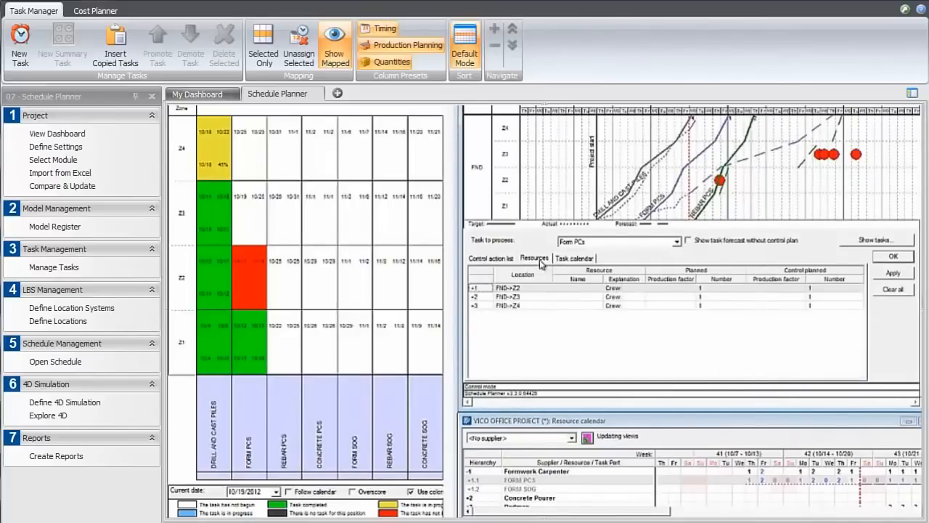